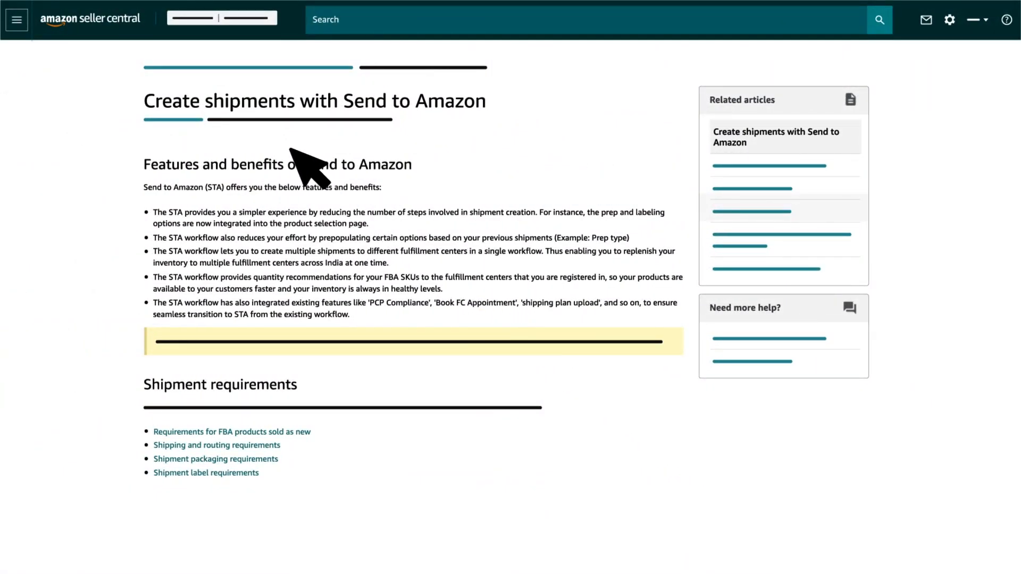
mouse_move(279, 289)
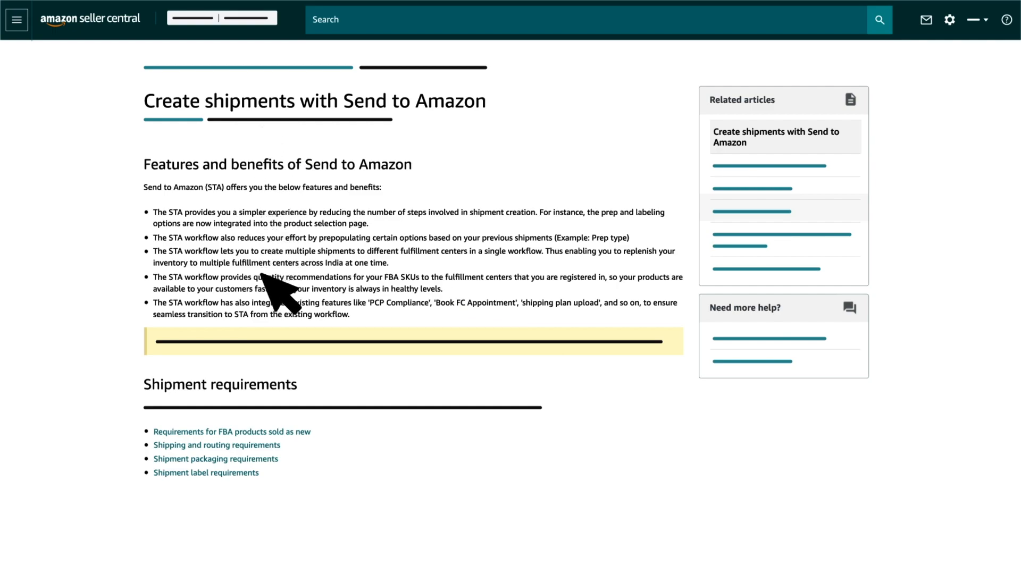
mouse_move(274, 457)
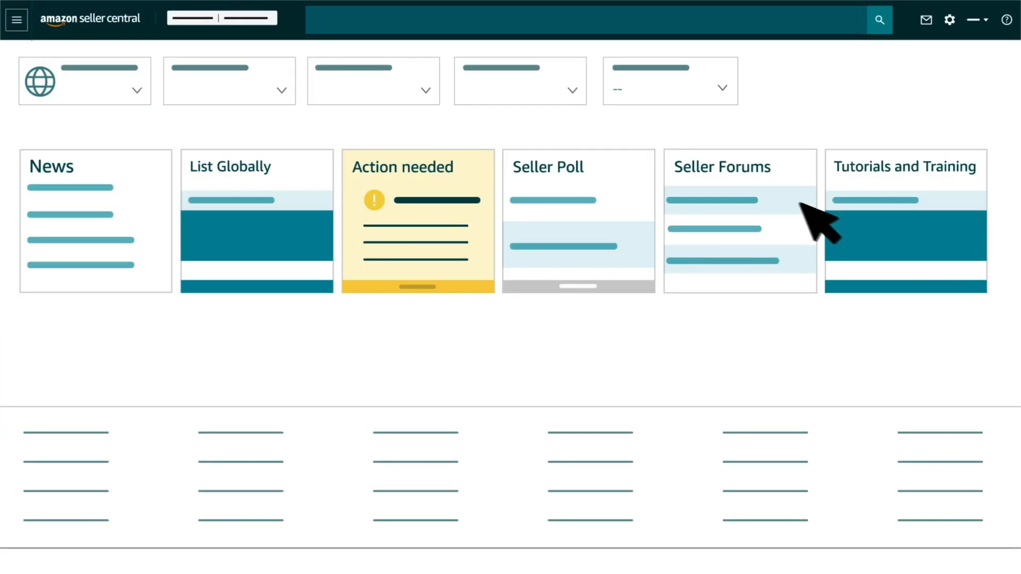
- Search 'Shipment Pa', then reach Manage FBA Shipment inventory from the Inventory navigation menu
type("Shipment Pa")
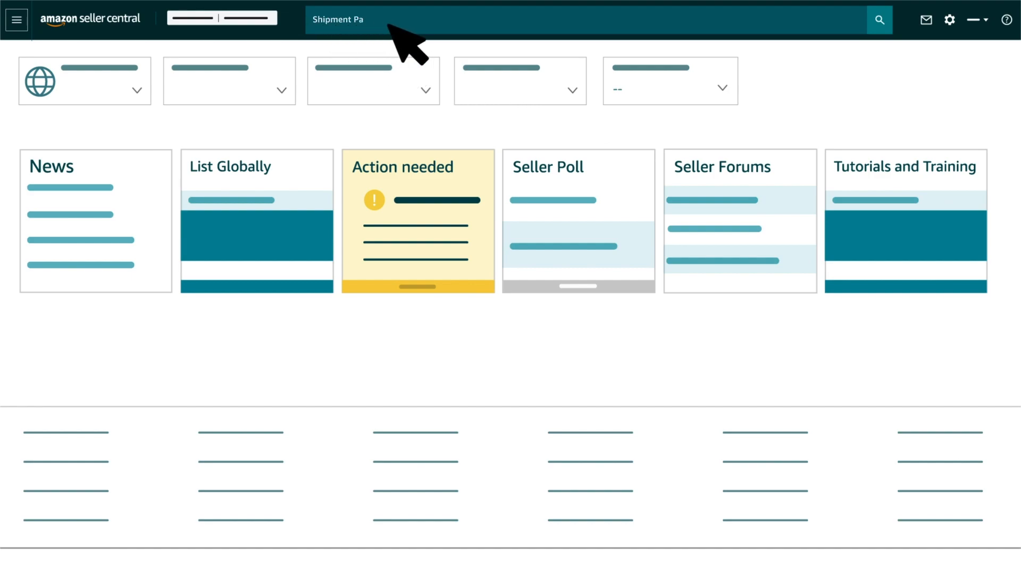
left_click(878, 19)
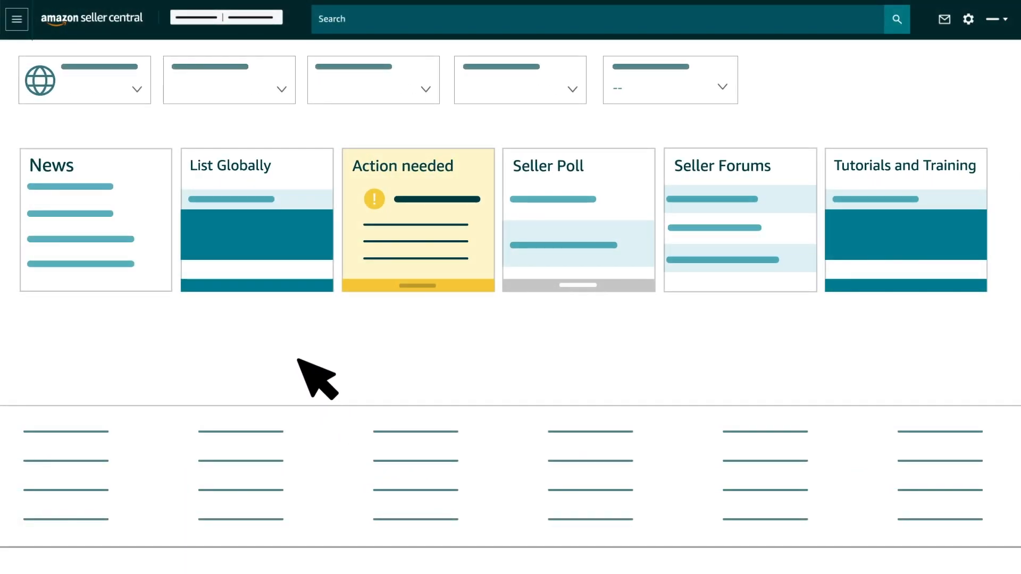
mouse_move(150, 178)
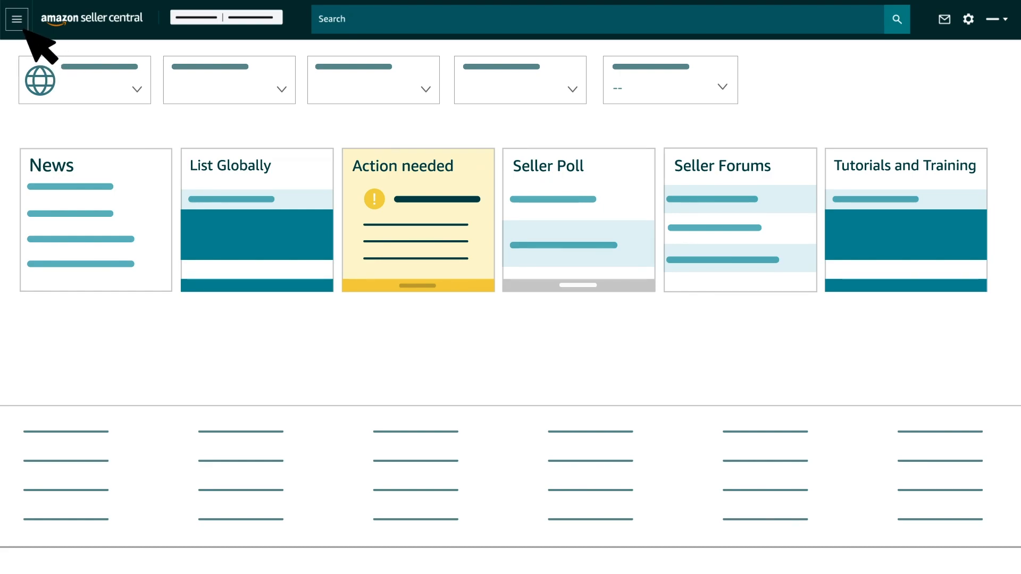
left_click(16, 18)
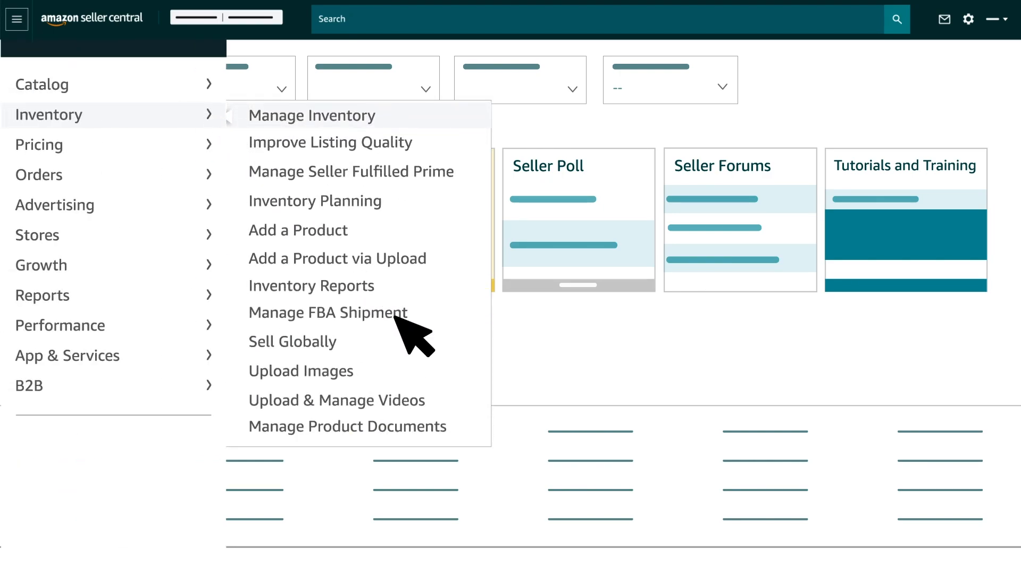
left_click(328, 313)
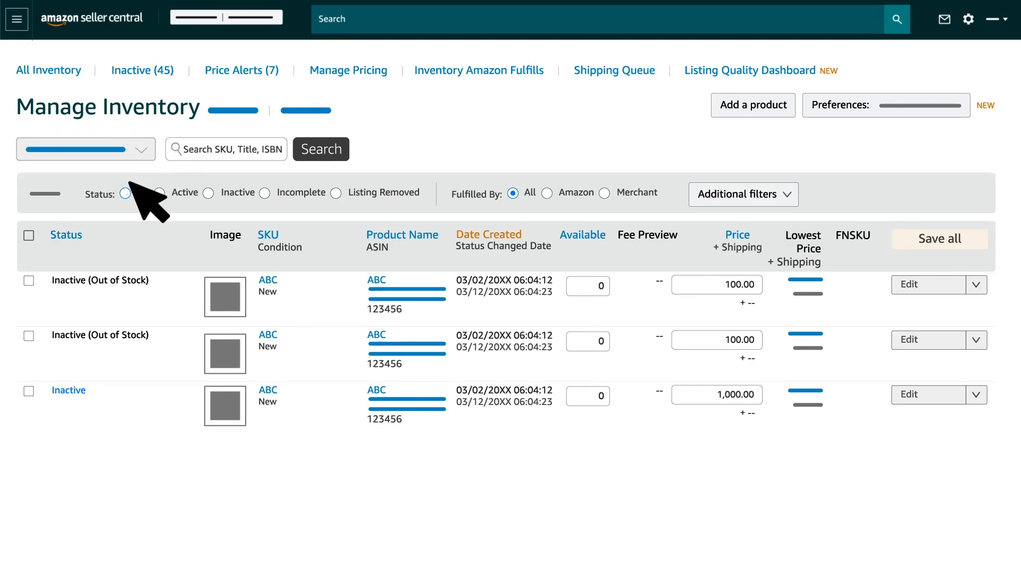
- Choose Send/replenish inventory from the bulk actions for the ticked products
left_click(138, 149)
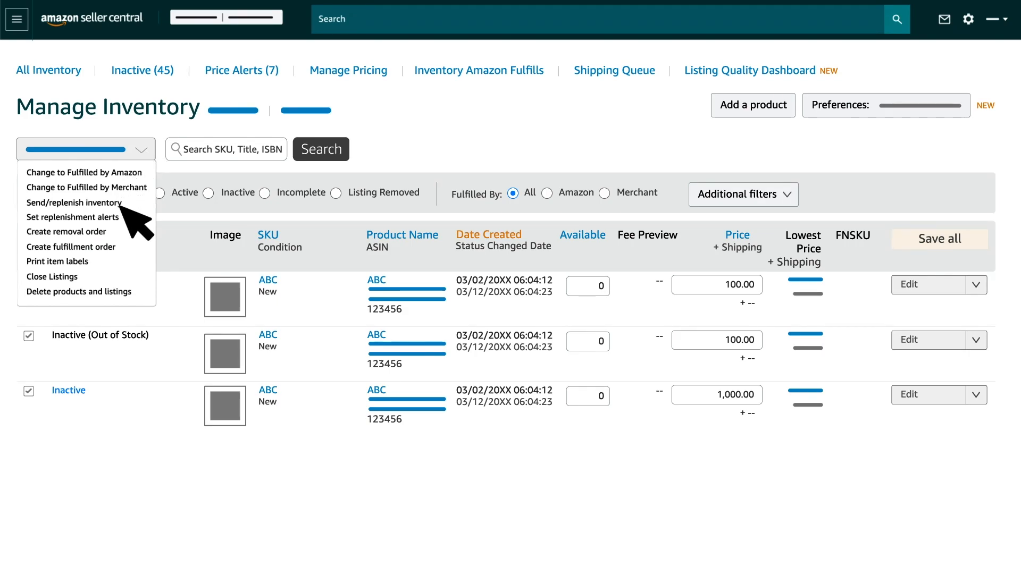
left_click(74, 202)
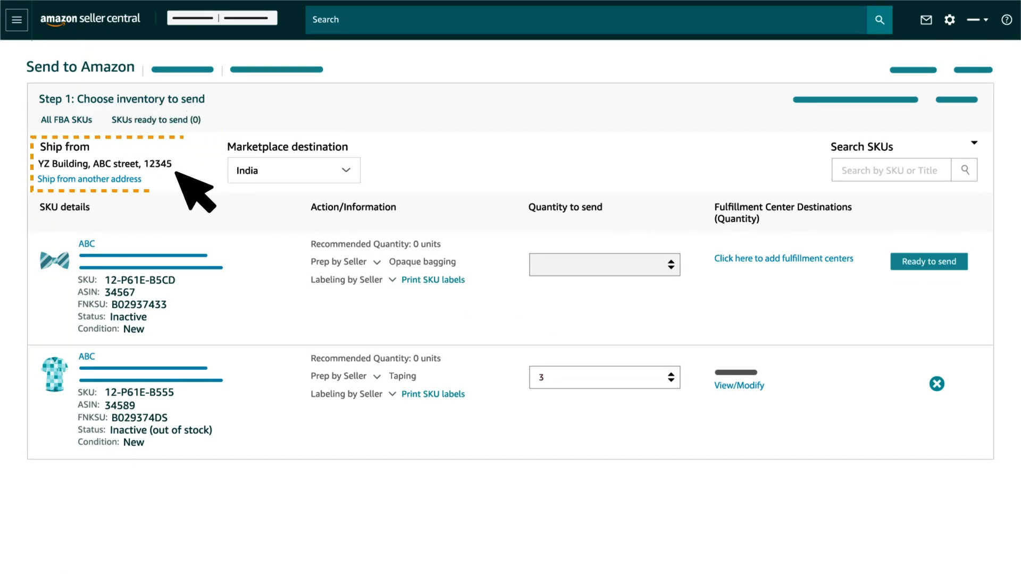
mouse_move(129, 190)
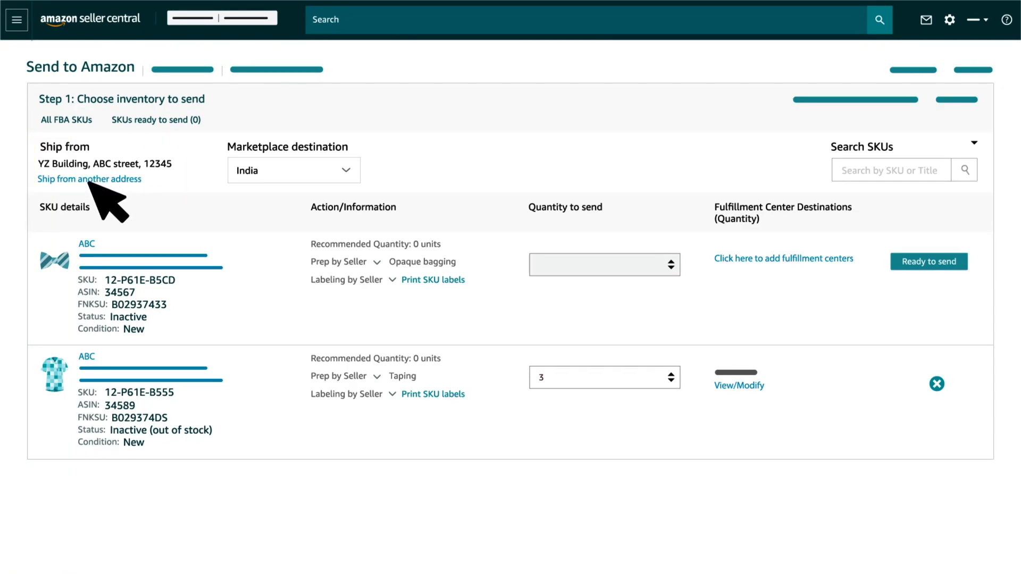
- Browse the other saved ship-from addresses, keeping YZ Building, ABC street, 12345 as origin
left_click(90, 179)
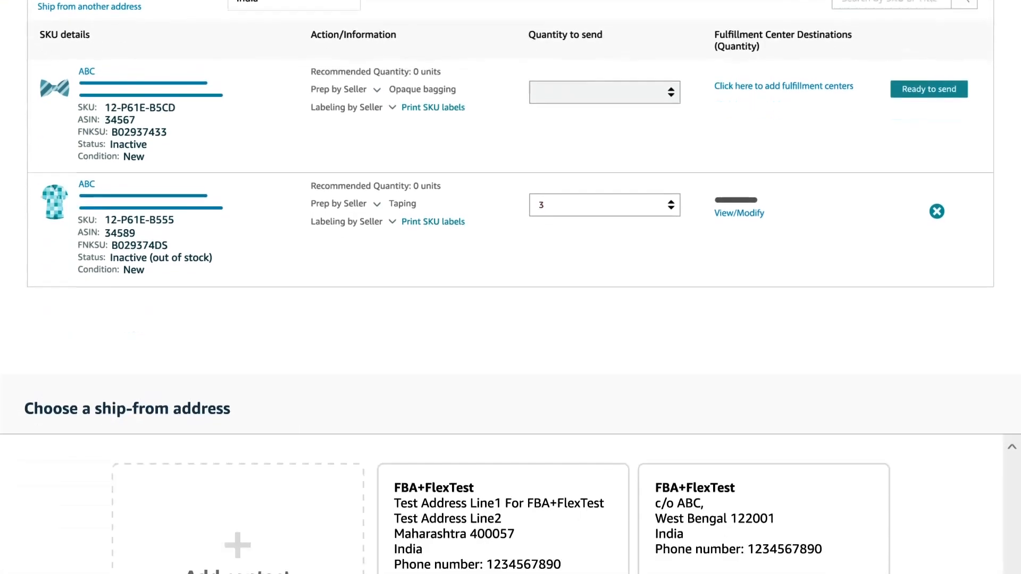
scroll("down", 3)
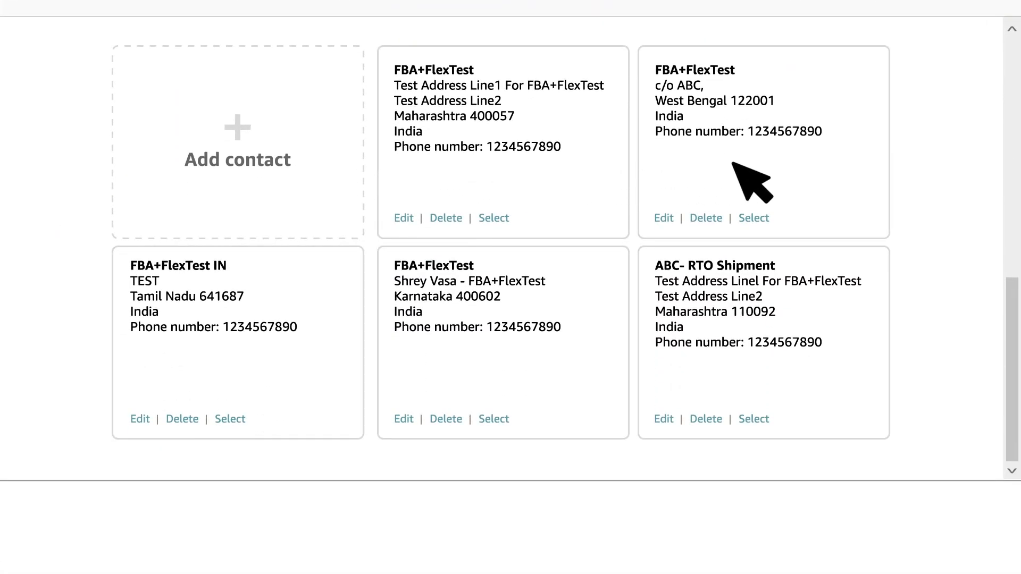
mouse_move(836, 270)
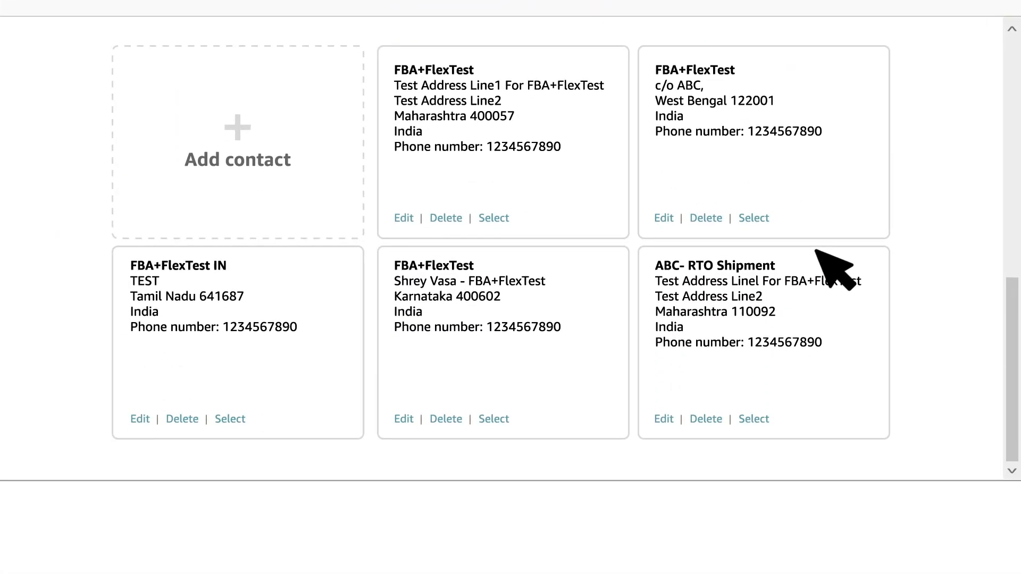
mouse_move(841, 384)
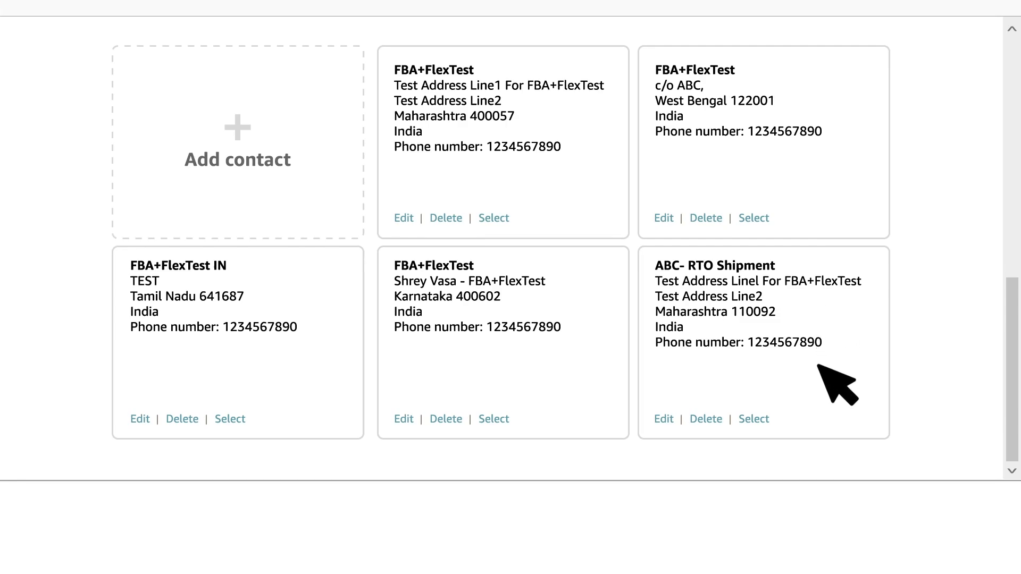
mouse_move(338, 371)
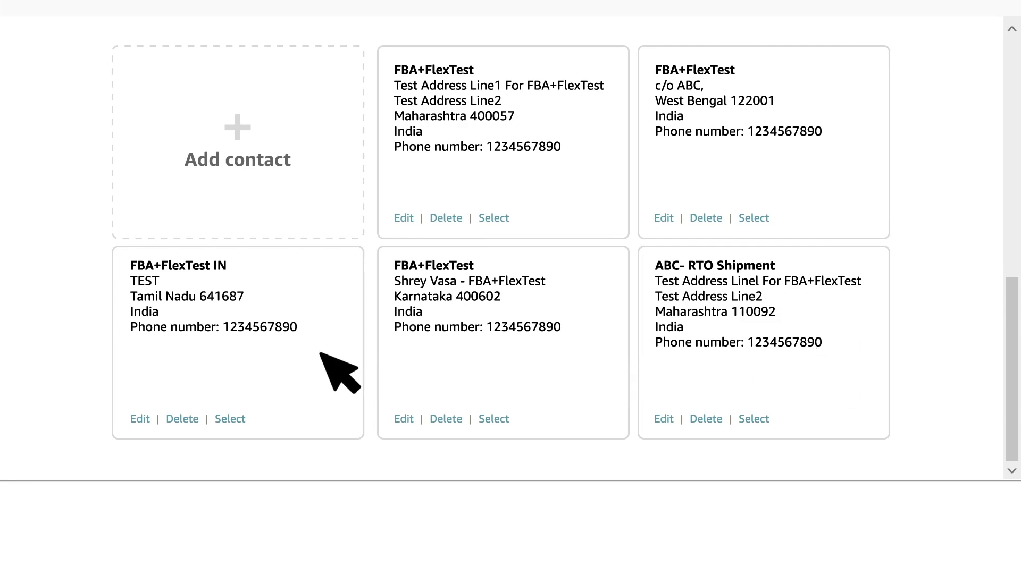
mouse_move(215, 368)
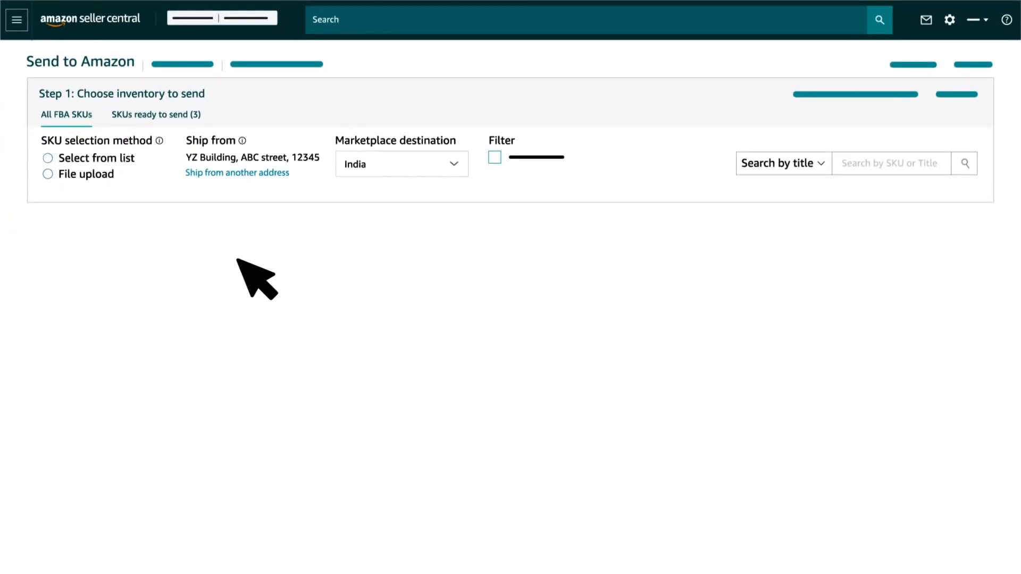
- Switch the SKU selection method between Select from list and File upload, ending with two SKUs listed
left_click(47, 158)
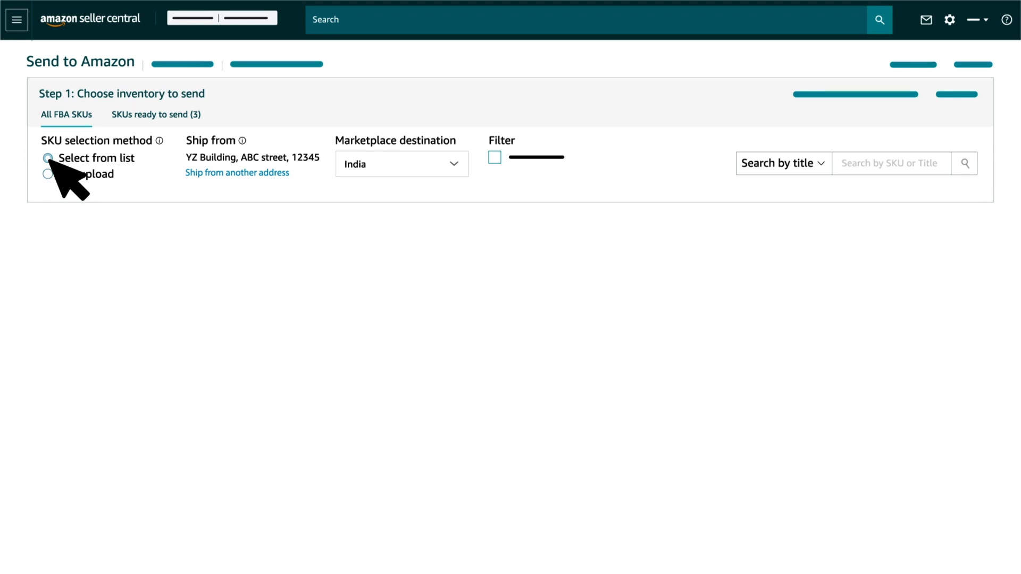
left_click(48, 173)
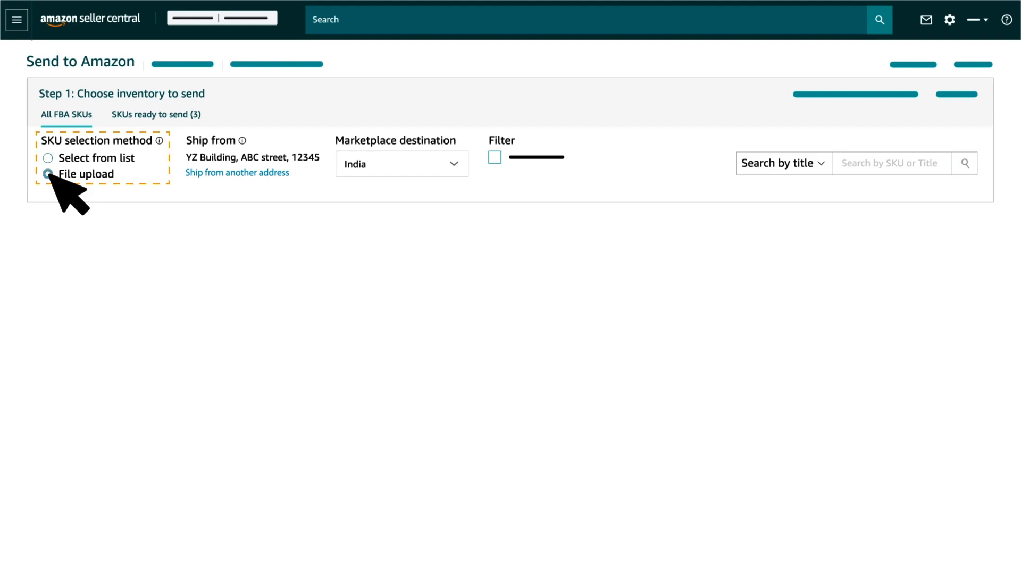
left_click(47, 177)
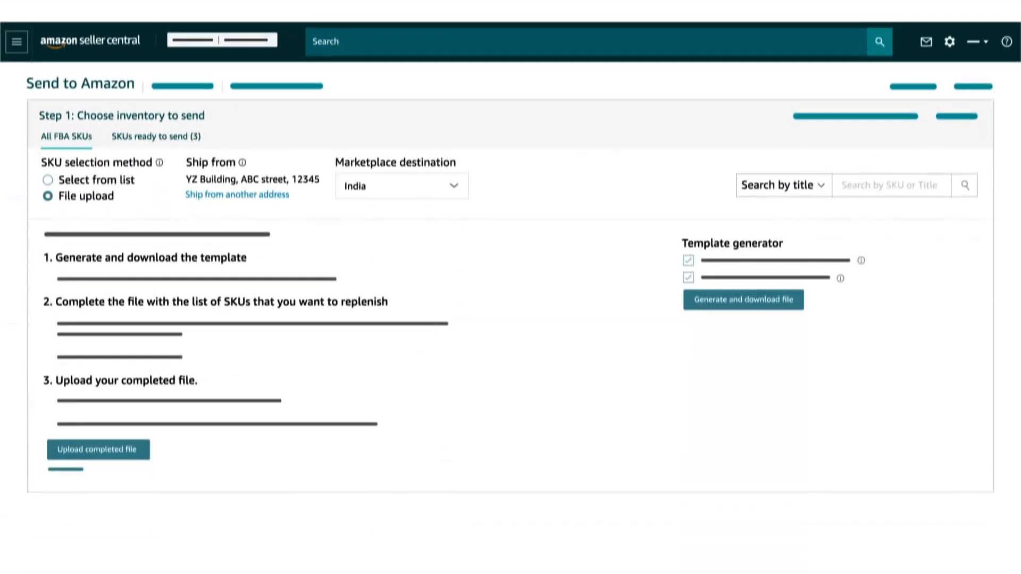
scroll("up", 3)
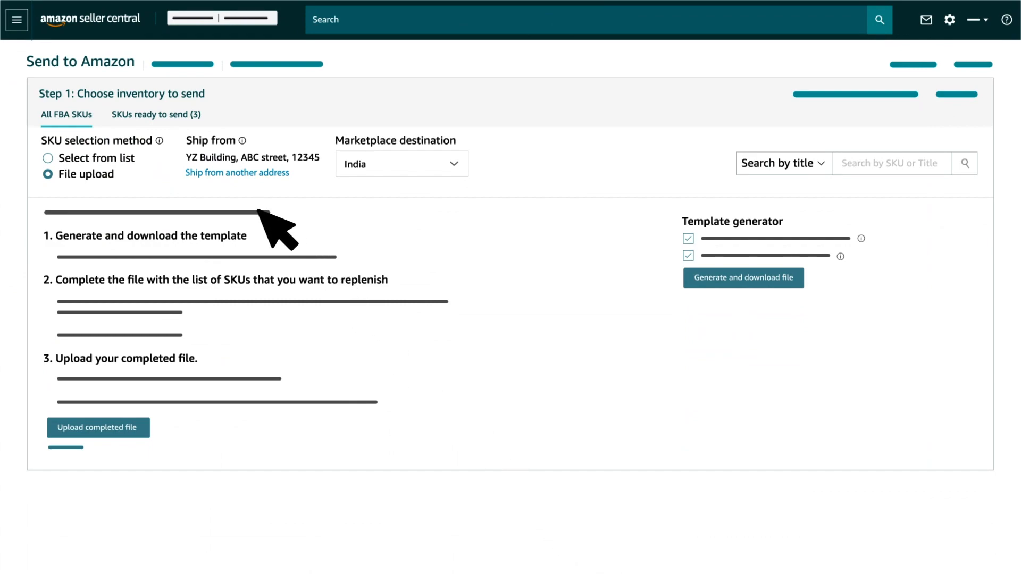
mouse_move(267, 338)
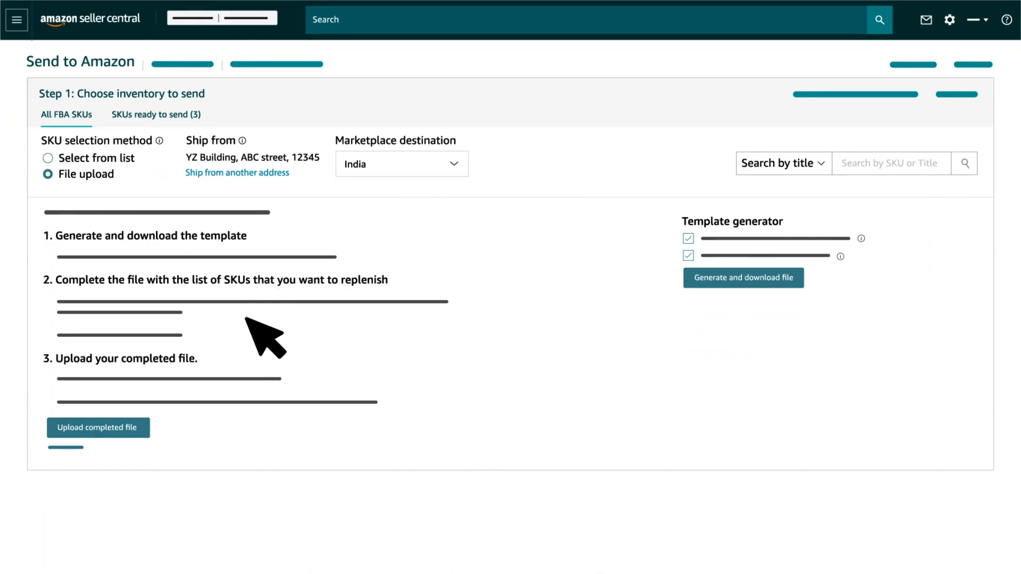
mouse_move(260, 410)
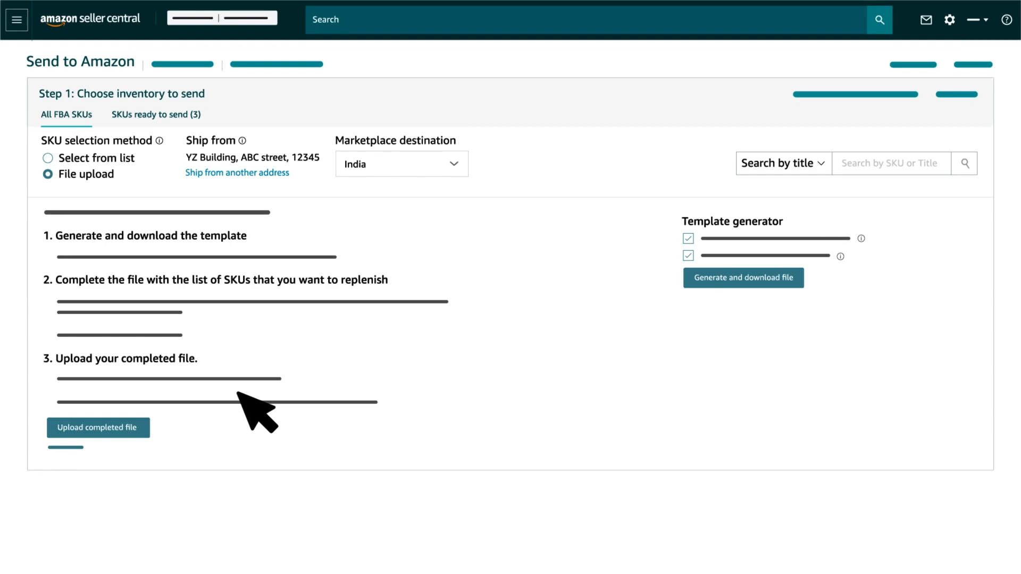
left_click(48, 157)
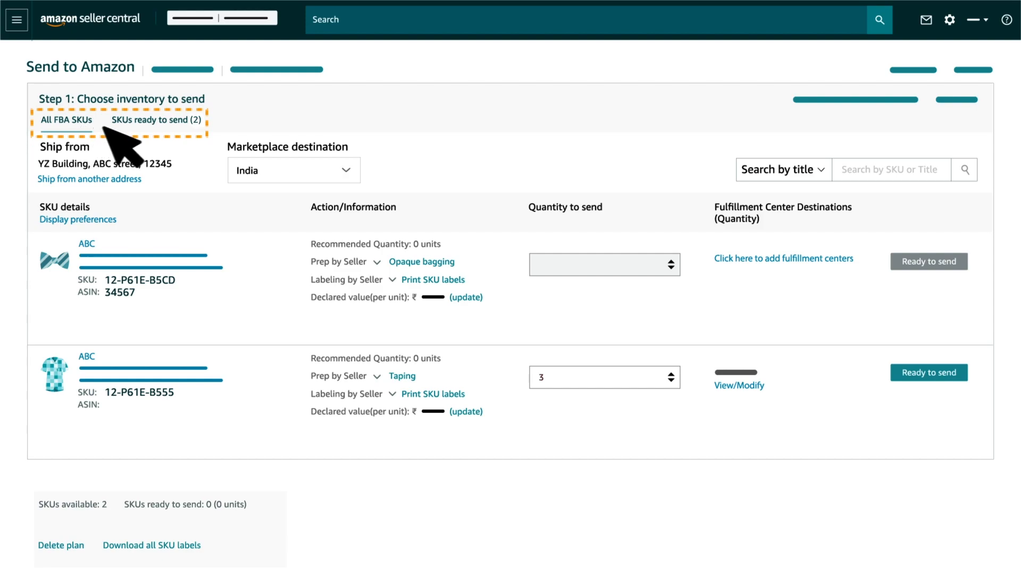
mouse_move(928, 372)
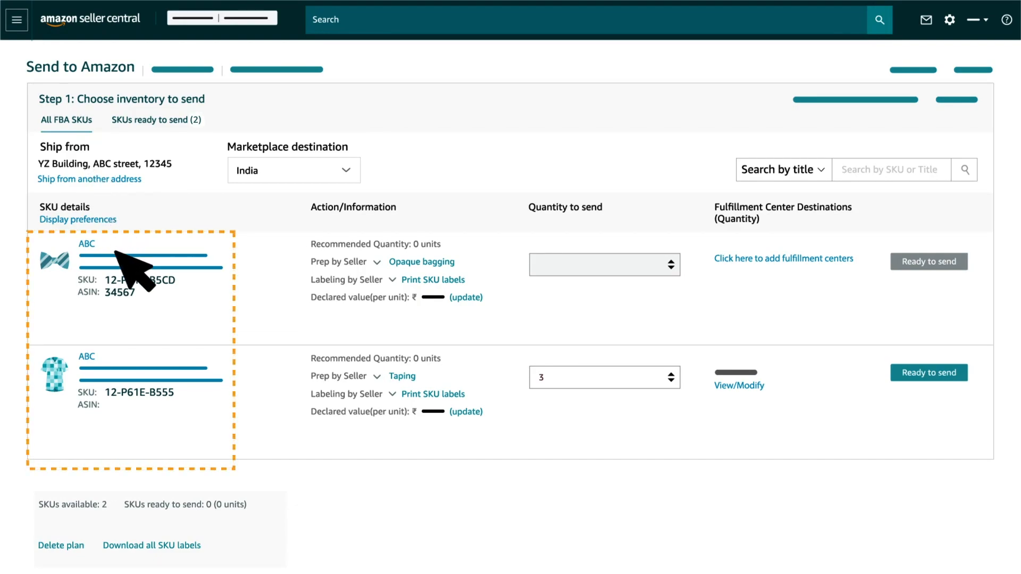
mouse_move(182, 405)
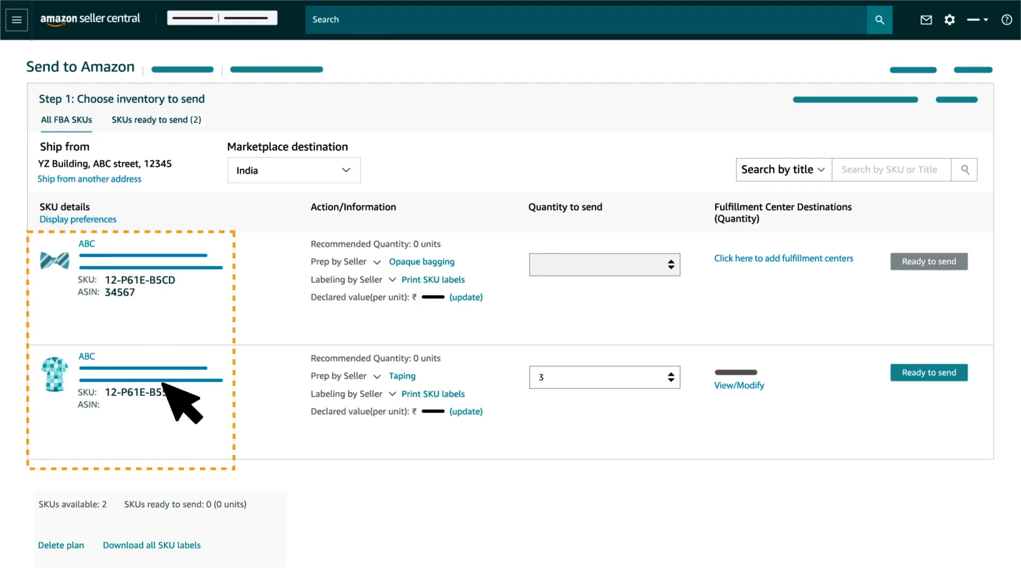
mouse_move(554, 293)
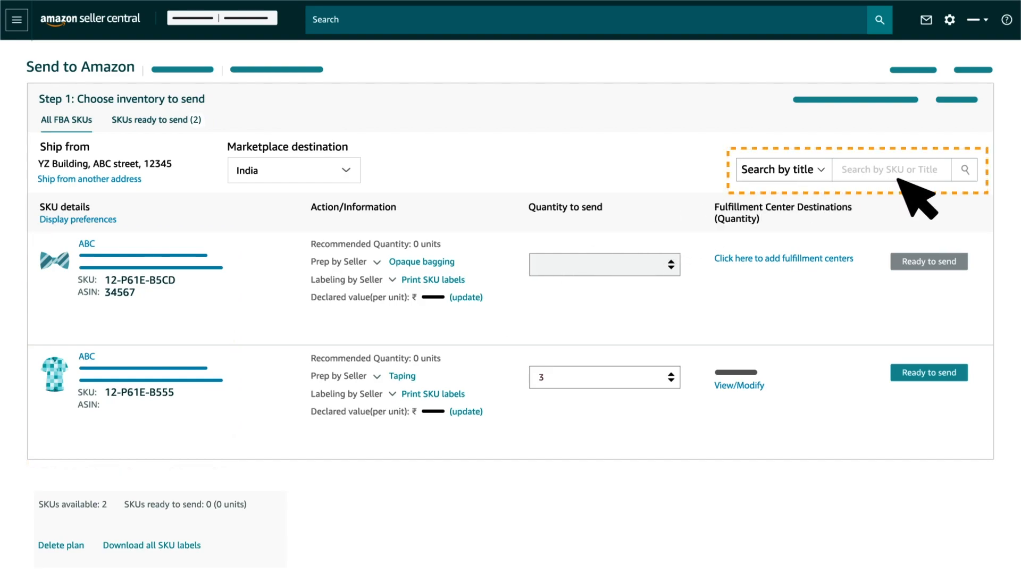
mouse_move(791, 196)
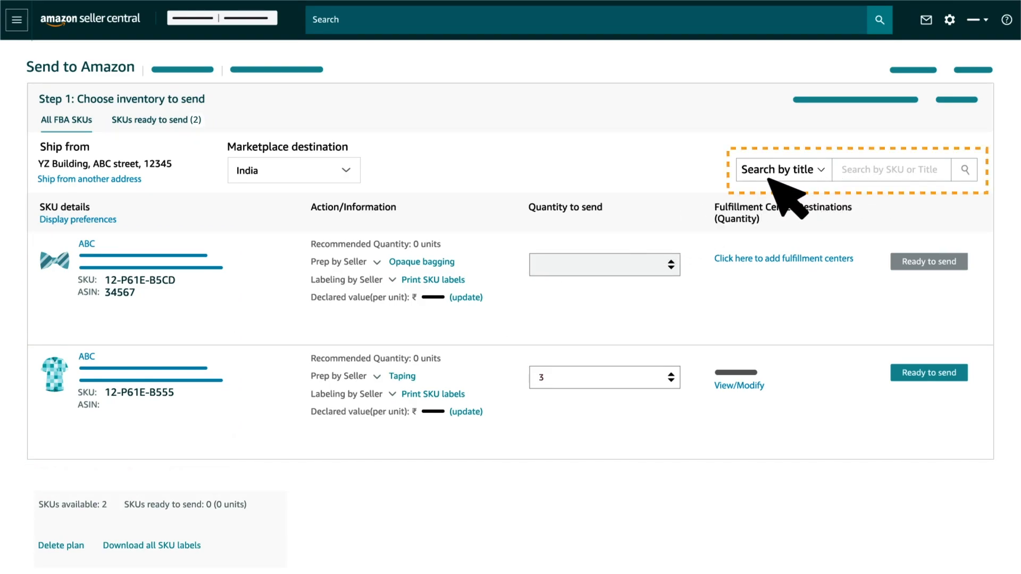
mouse_move(936, 202)
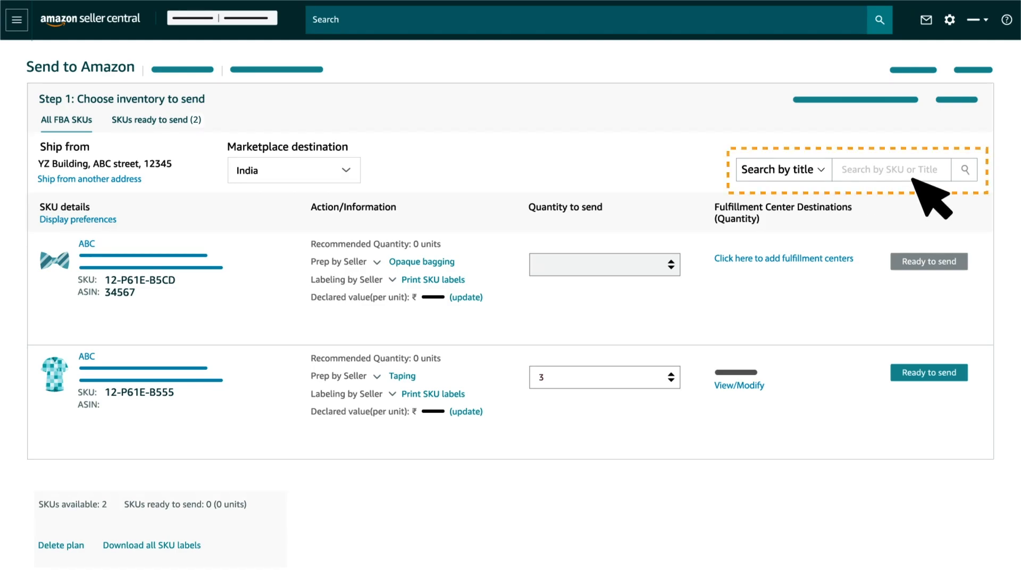
mouse_move(784, 196)
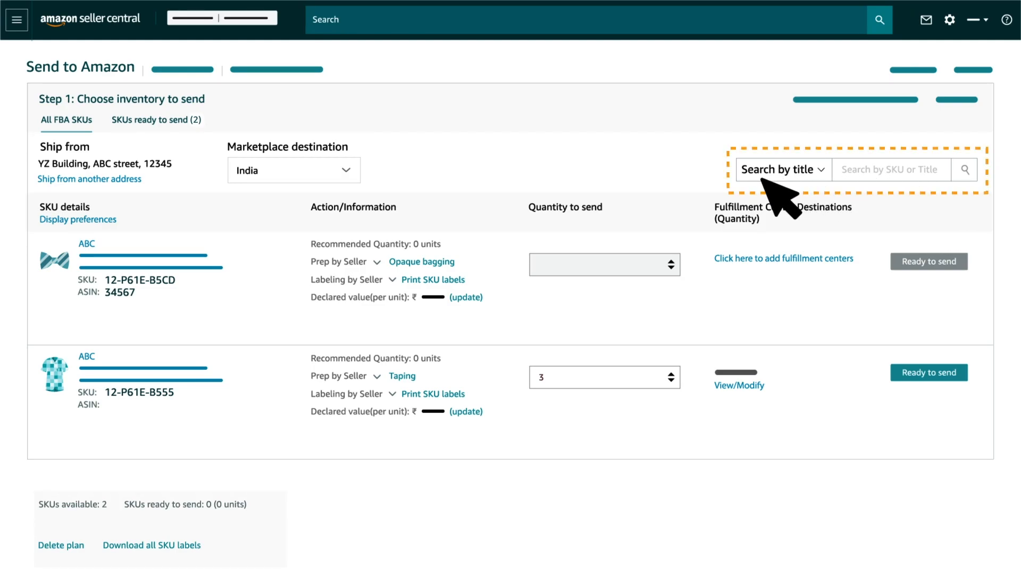
mouse_move(626, 286)
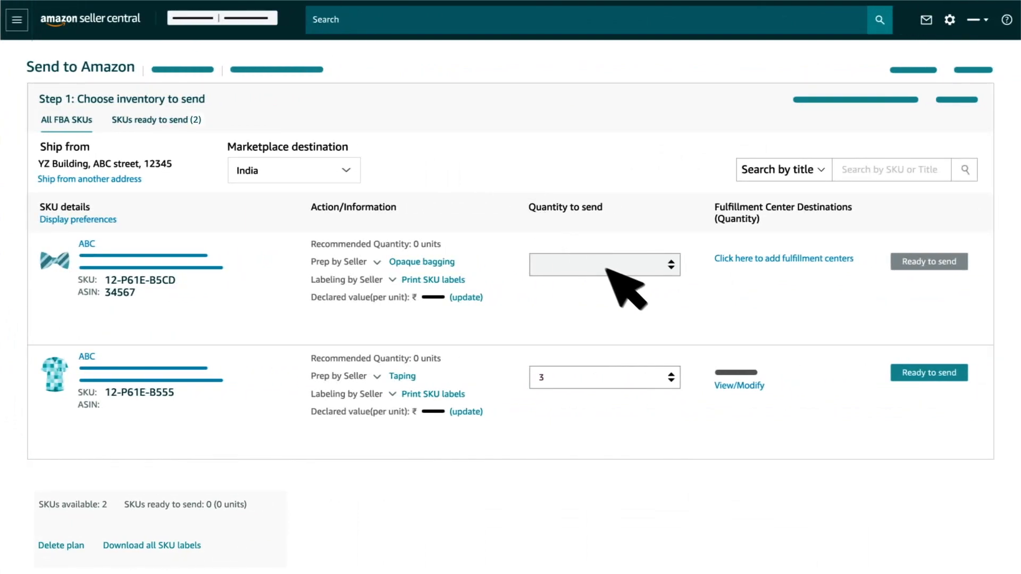
mouse_move(772, 404)
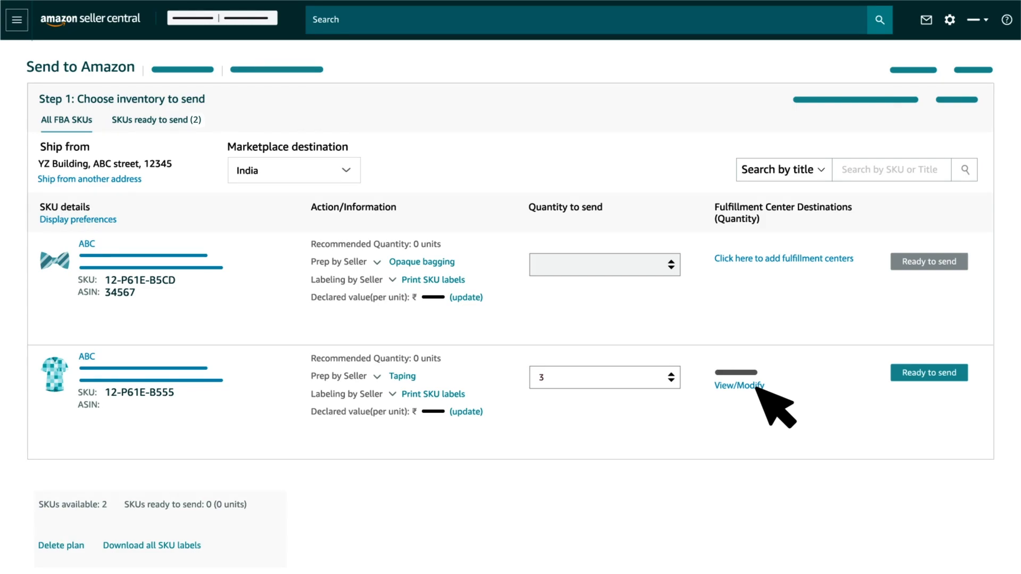
mouse_move(732, 276)
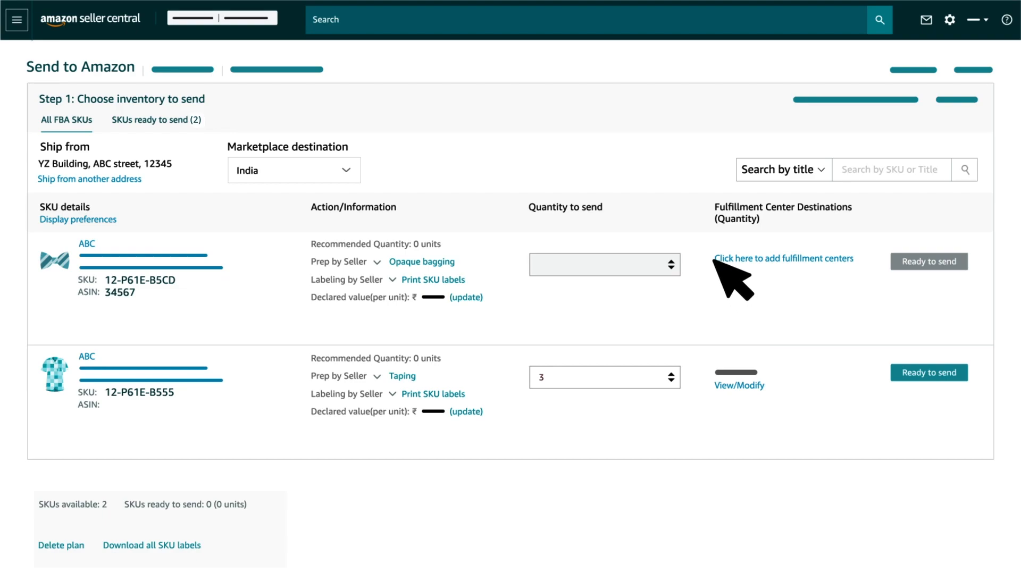
mouse_move(847, 280)
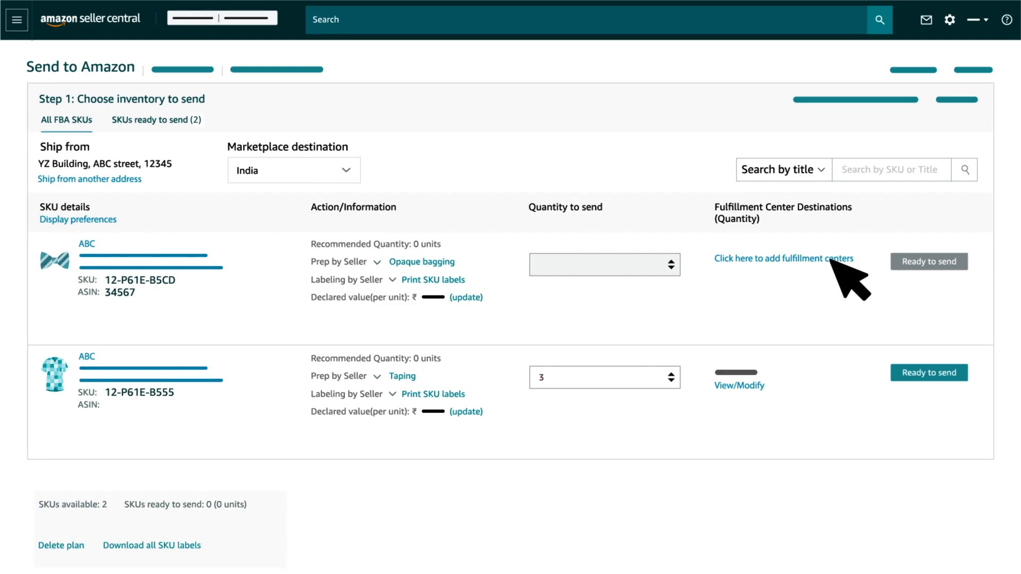
mouse_move(911, 387)
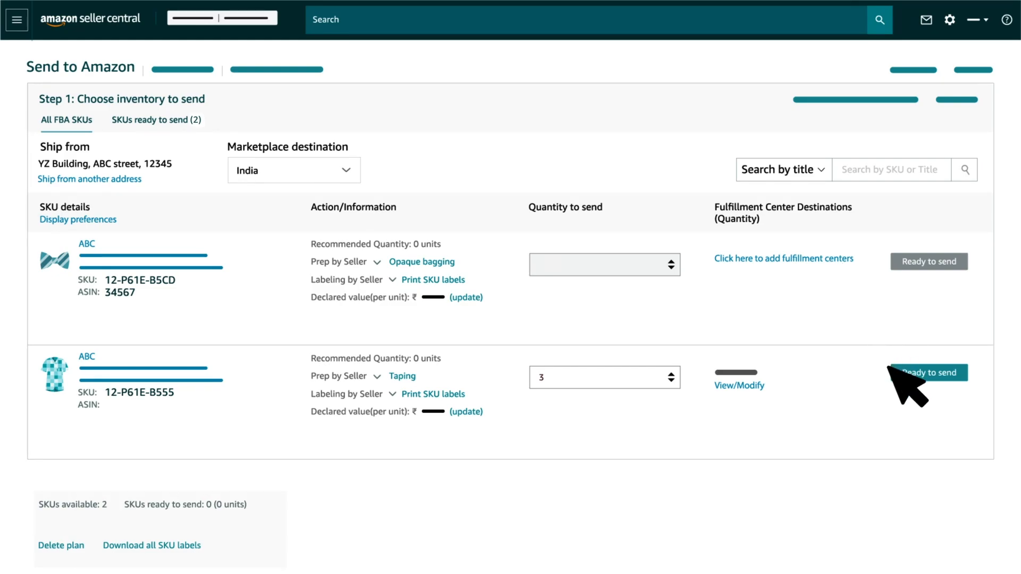
mouse_move(945, 391)
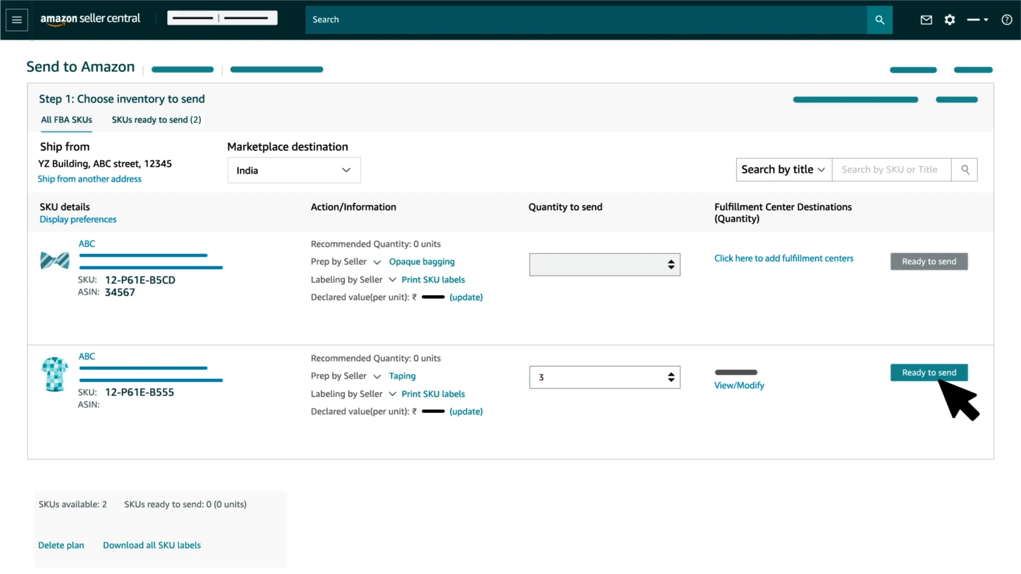
mouse_move(954, 401)
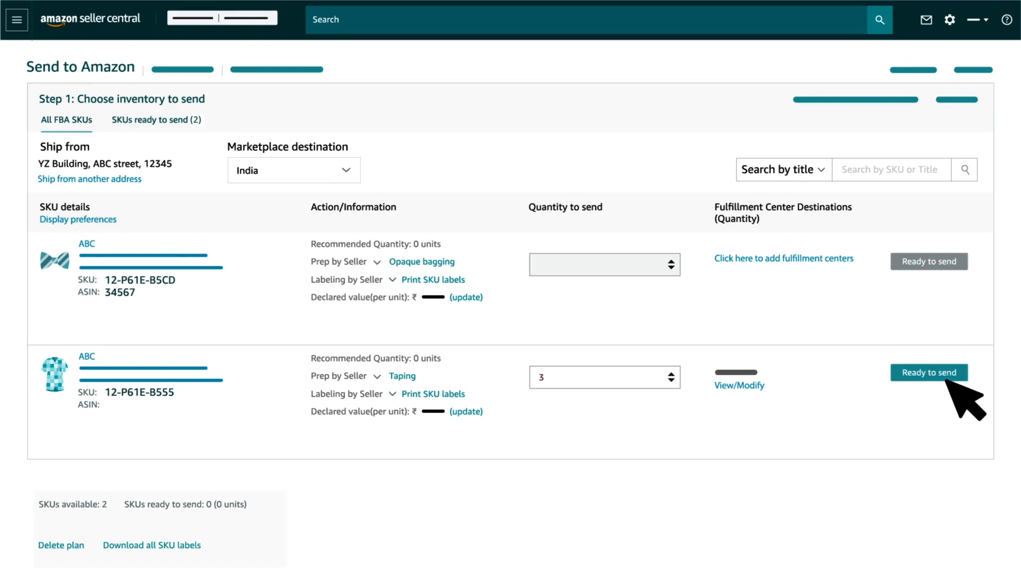
- Mark the ASIN 34567 SKU ready to send, bringing up its Declared Value & Tax information
left_click(465, 297)
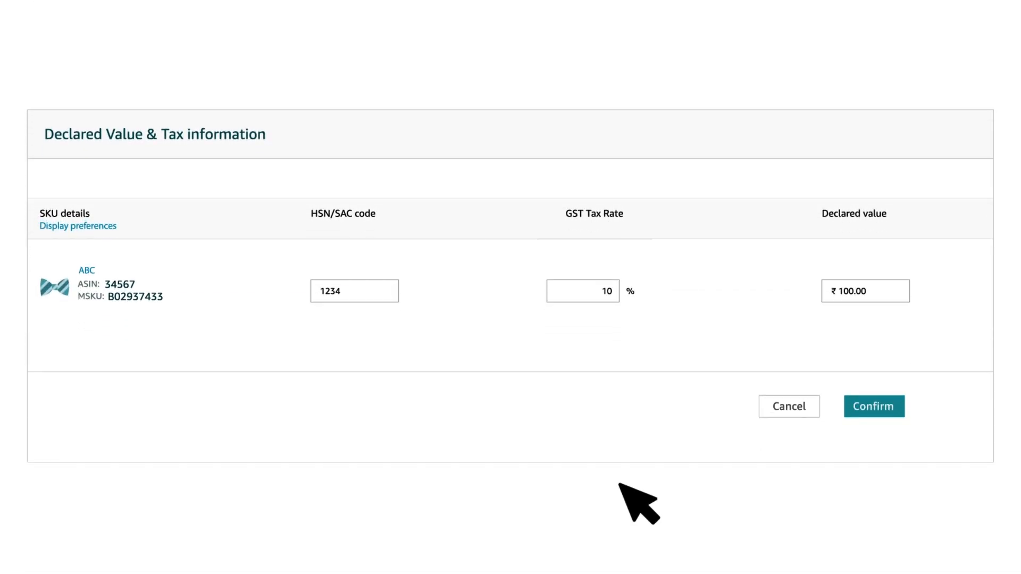
mouse_move(101, 172)
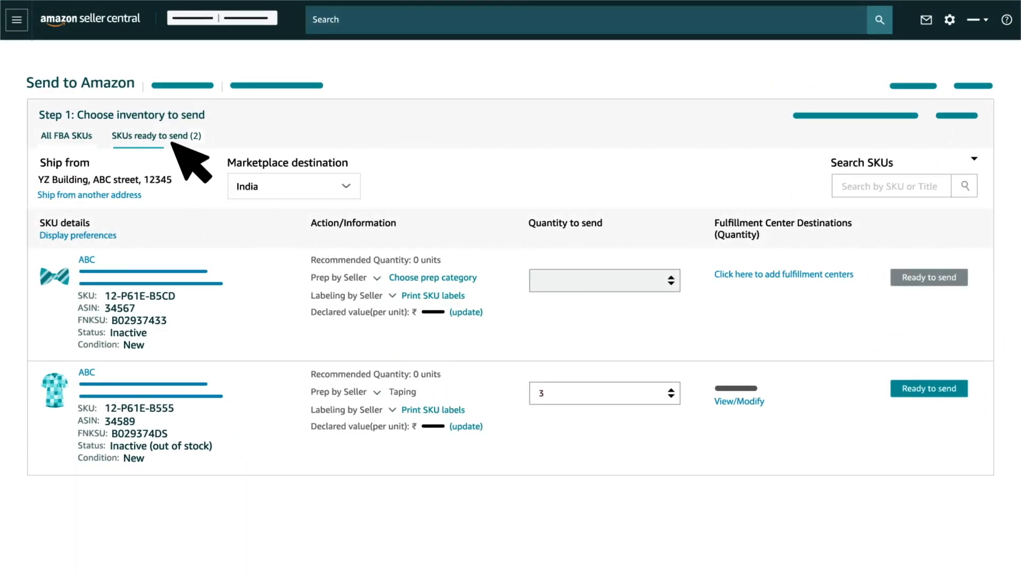
mouse_move(175, 163)
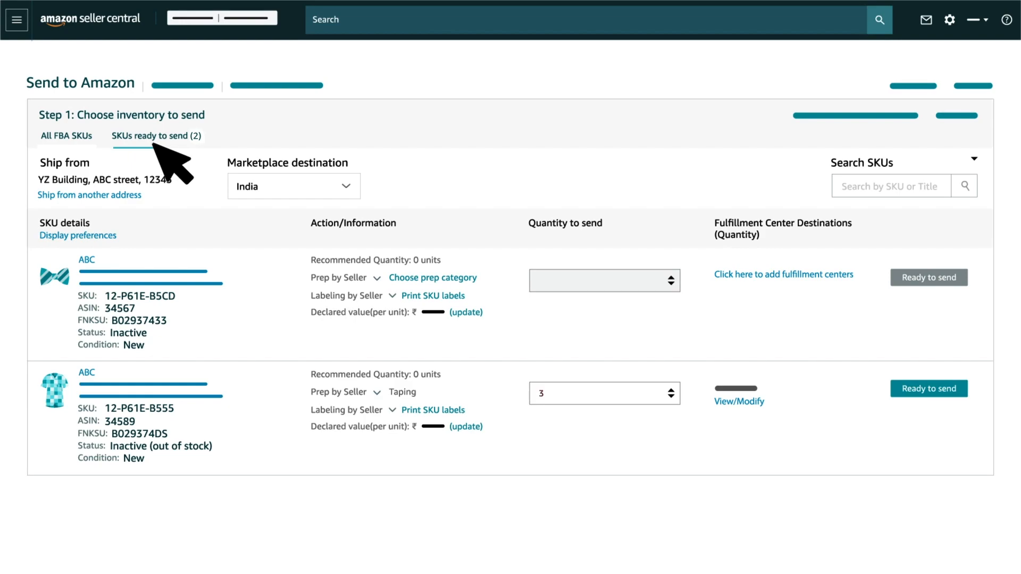
mouse_move(495, 300)
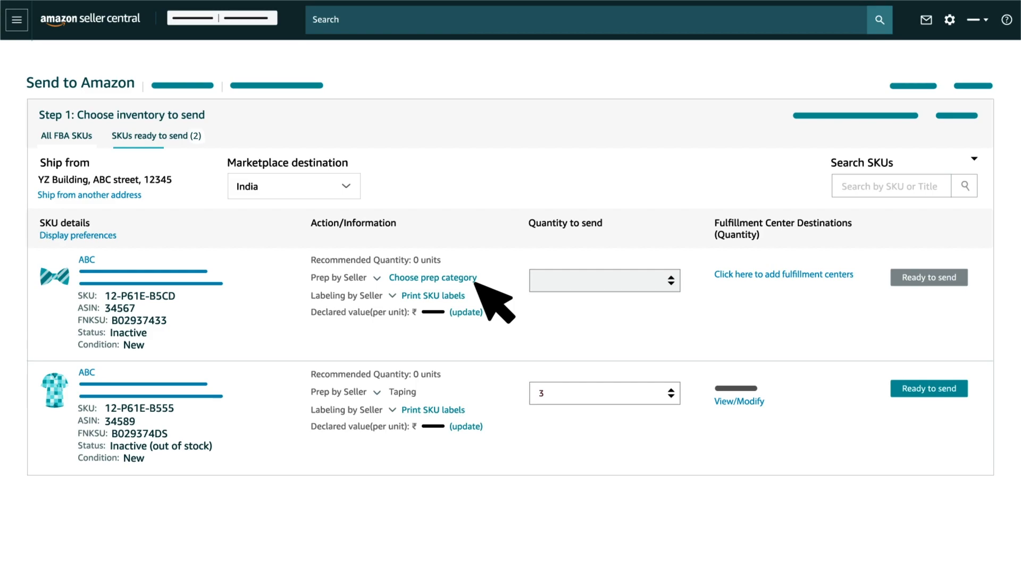
- Bring up the prep category choices for the bow-tie SKU (ASIN 34567)
left_click(432, 277)
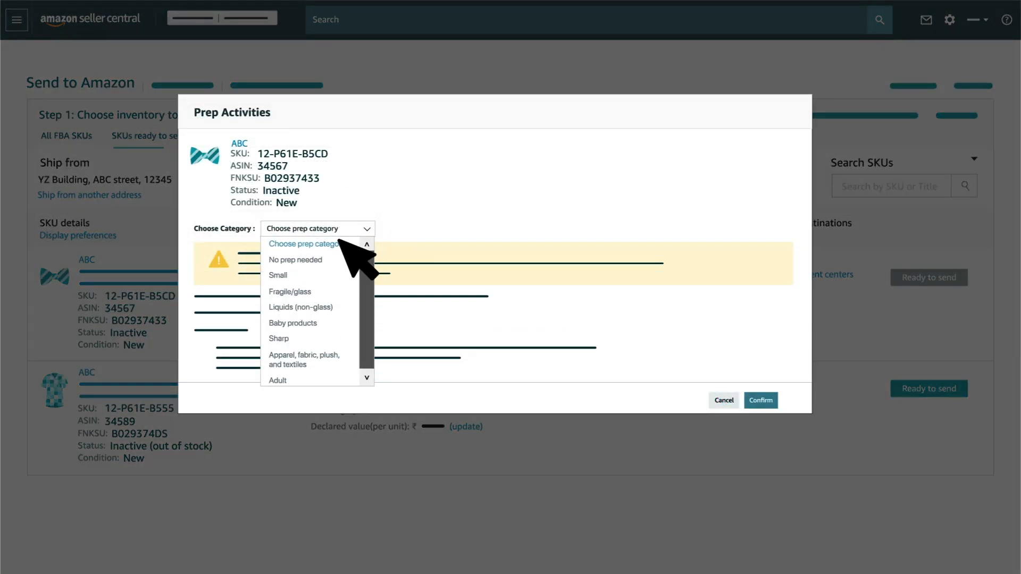
mouse_move(362, 381)
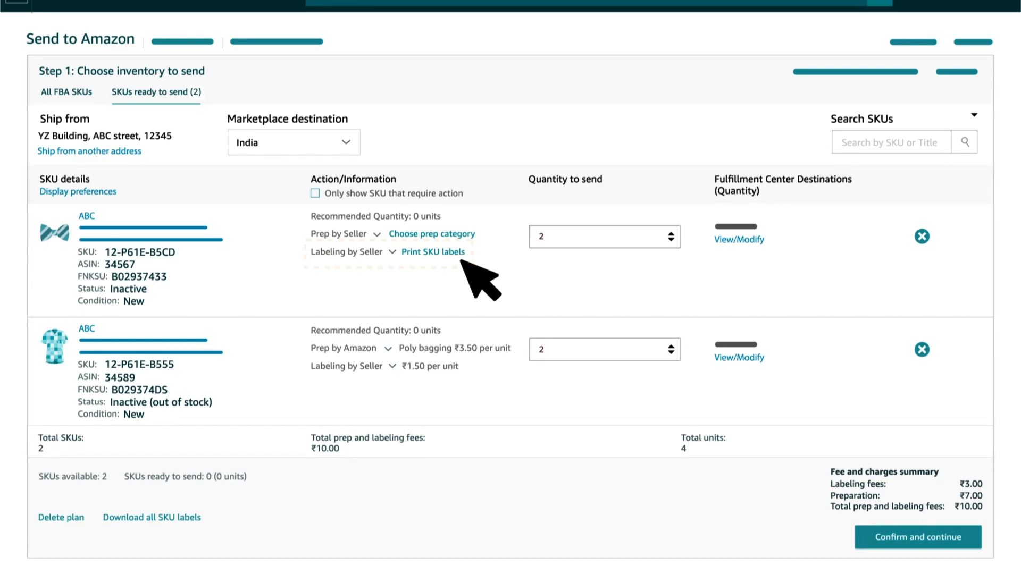
mouse_move(195, 540)
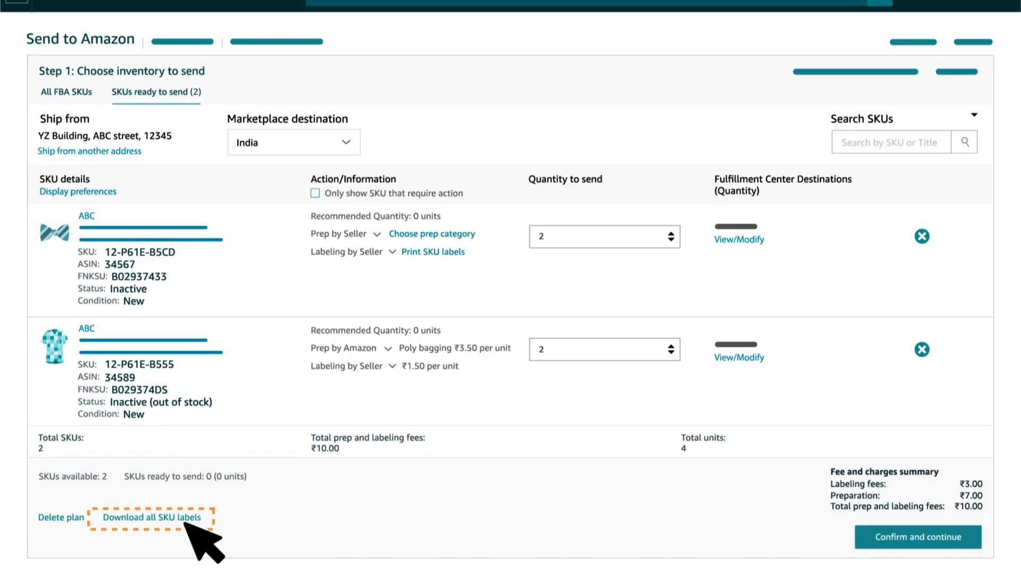
- Reopen Prep Activities and its category dropdown for the ASIN 34567 SKU at quantity 2
left_click(432, 234)
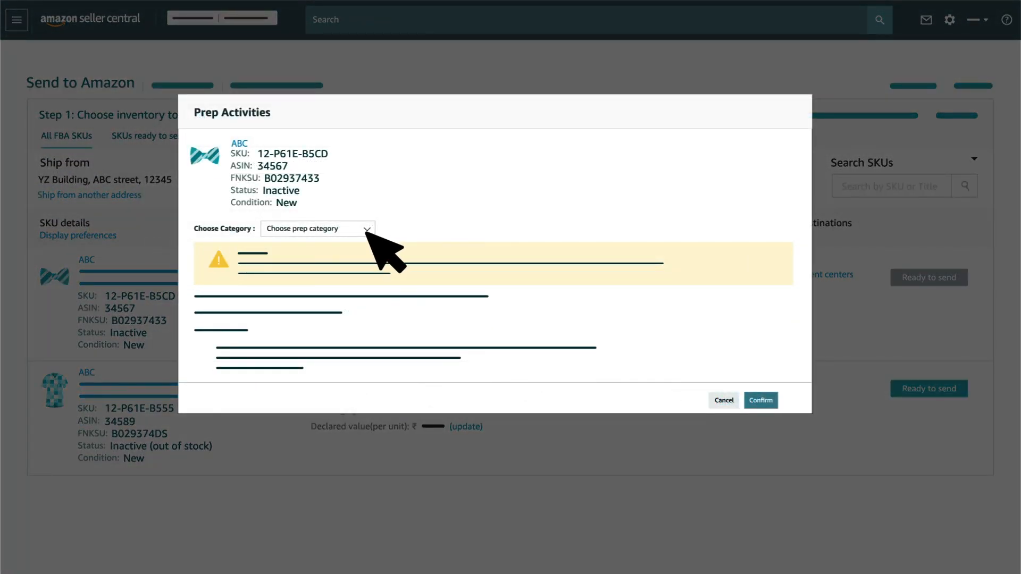
left_click(317, 227)
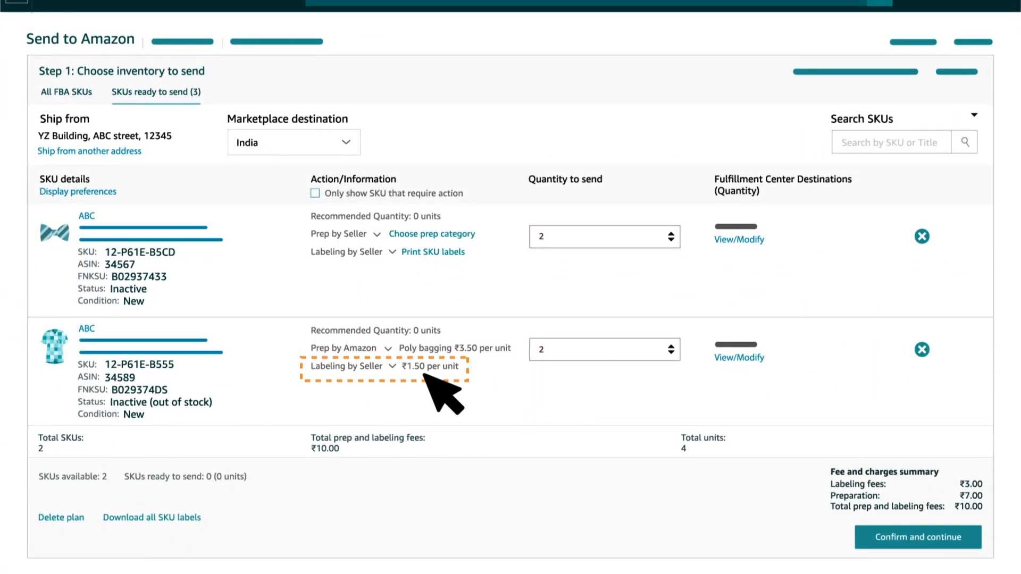
mouse_move(635, 417)
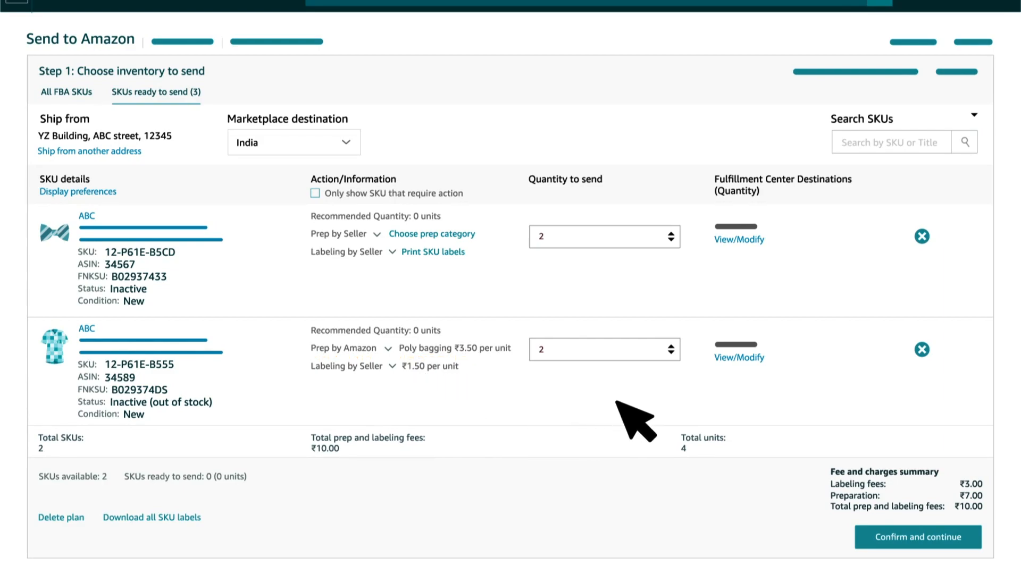
mouse_move(970, 534)
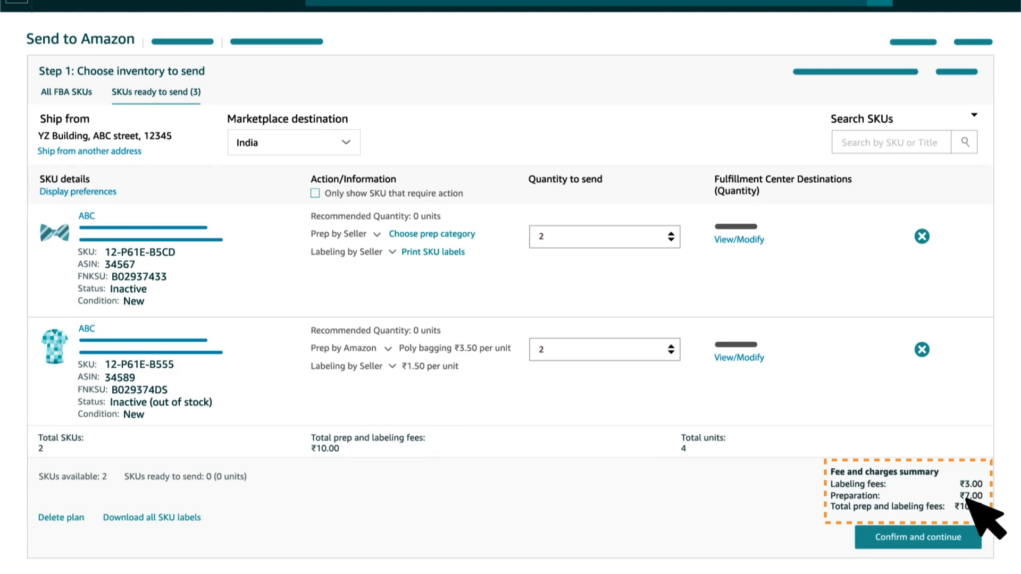
- Confirm Step 1 with ₹10.00 total prep and labeling fees and continue to Step 2 shipping
left_click(916, 537)
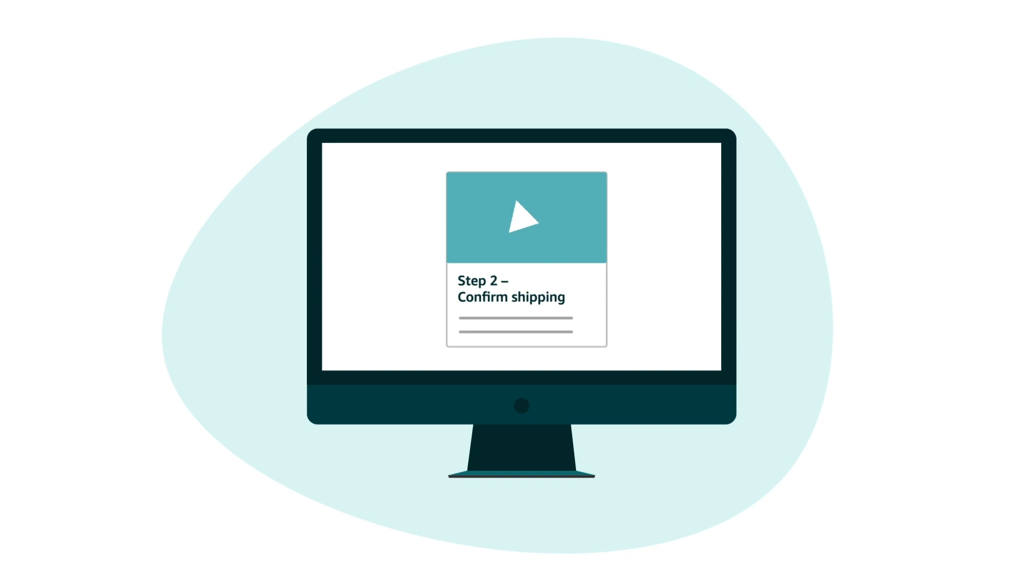